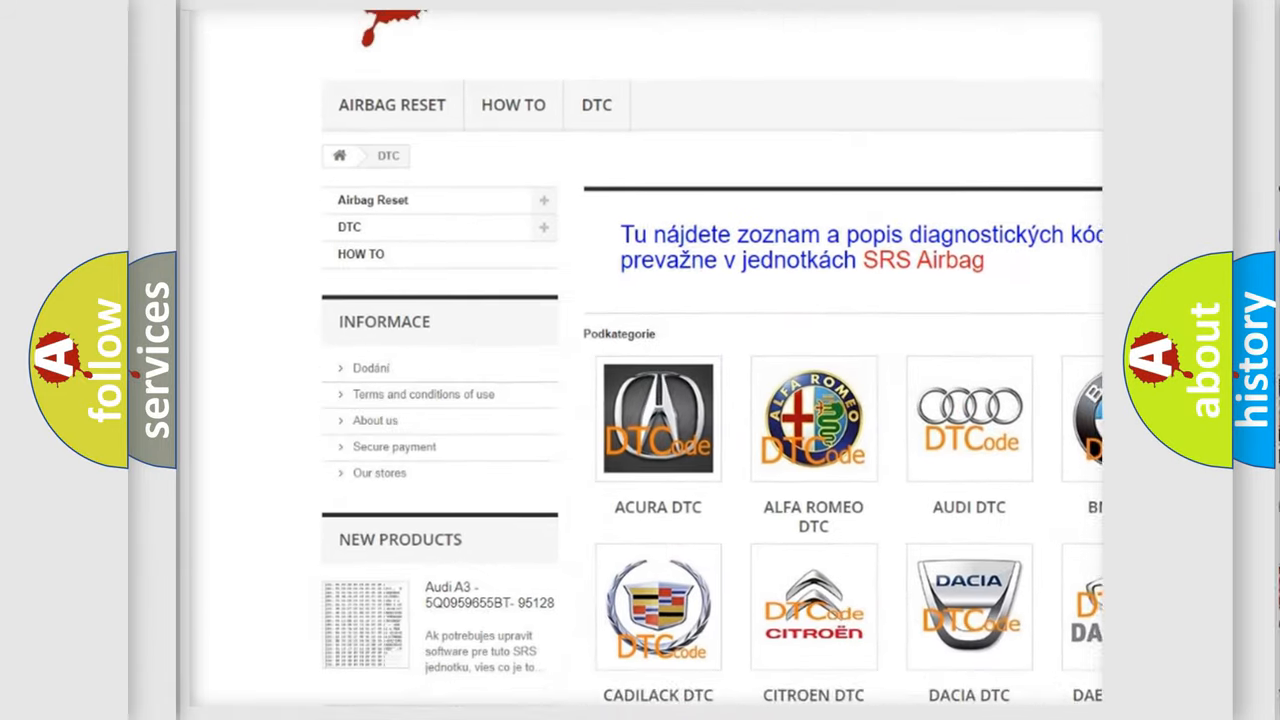
scroll(down, 3)
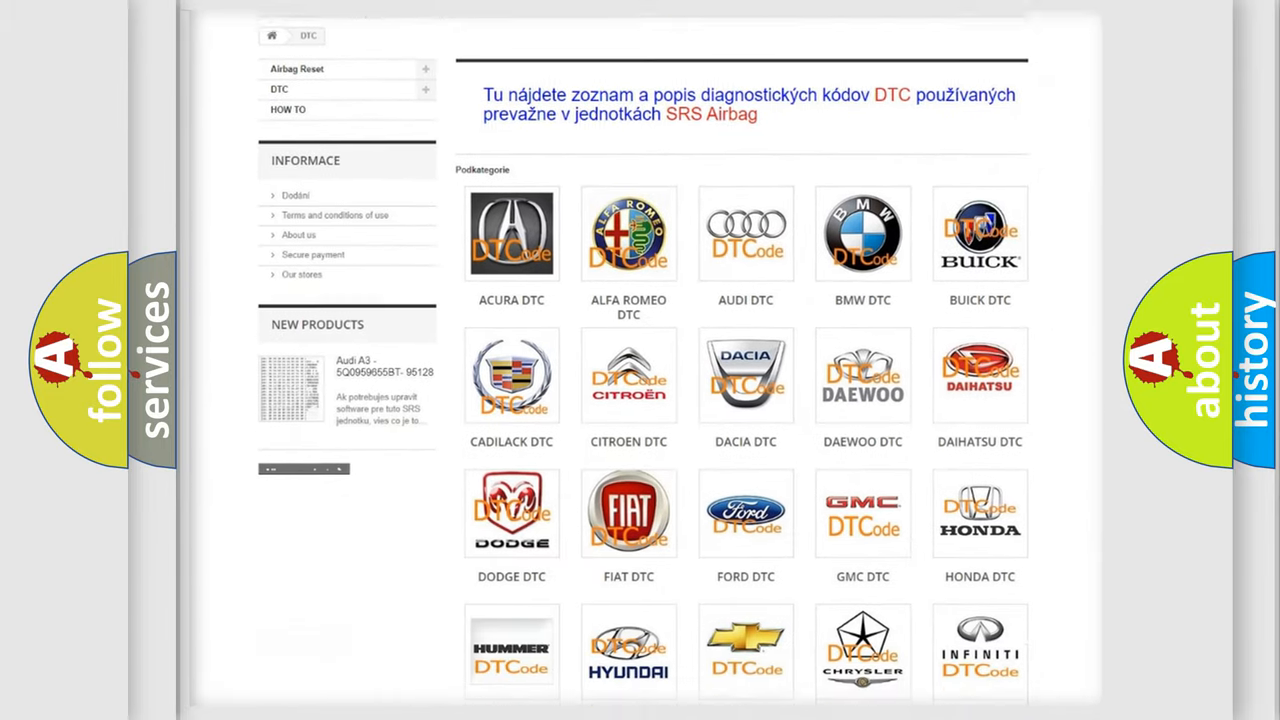
scroll(down, 3)
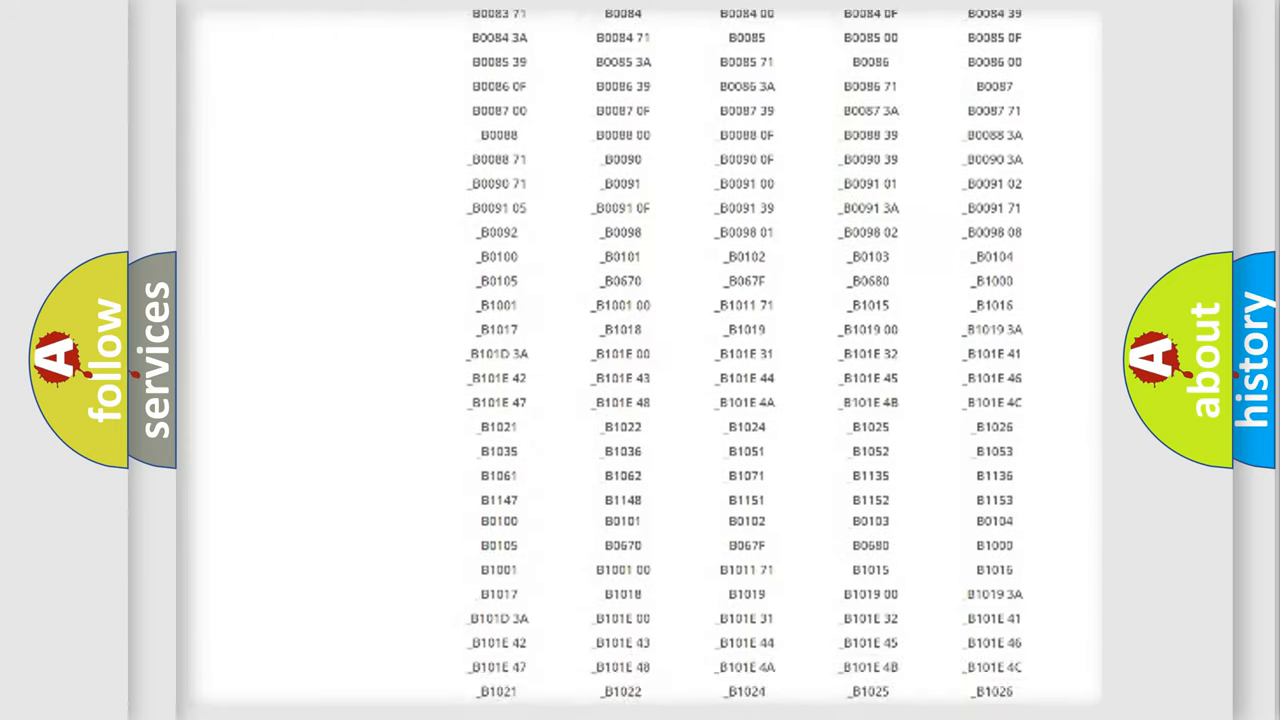
scroll(down, 3)
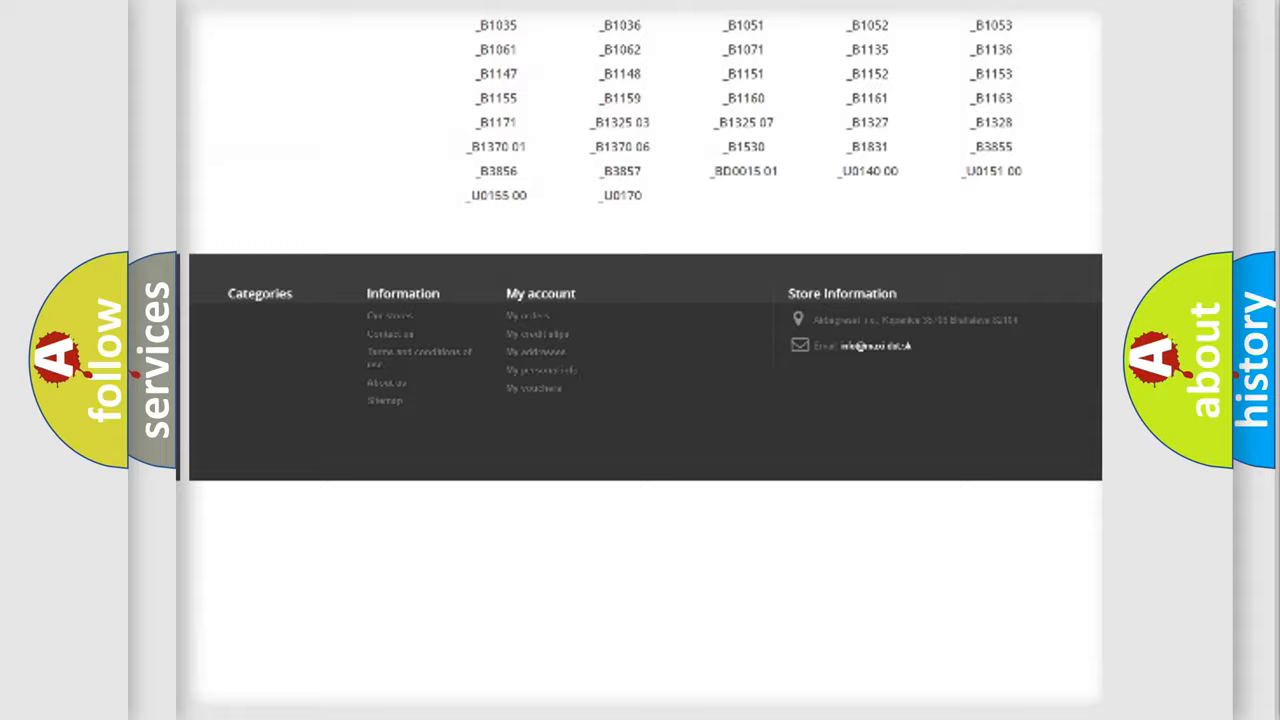
scroll(up, 3)
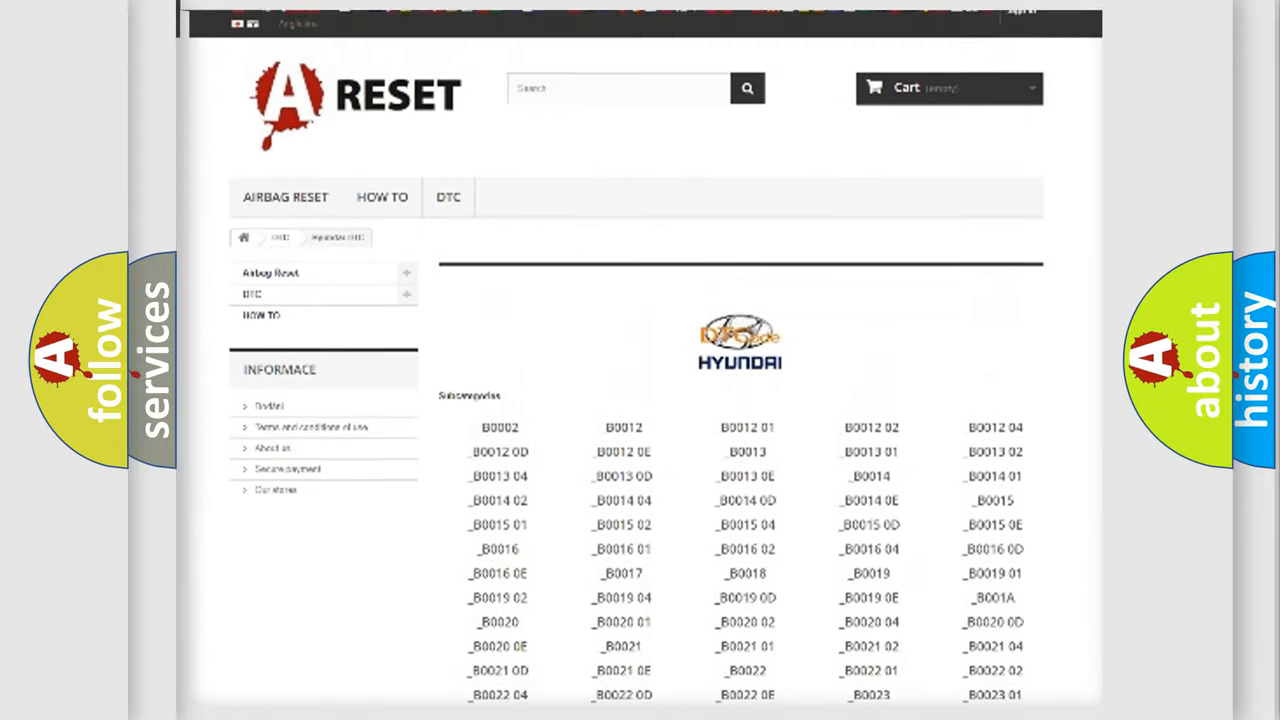
scroll(up, 3)
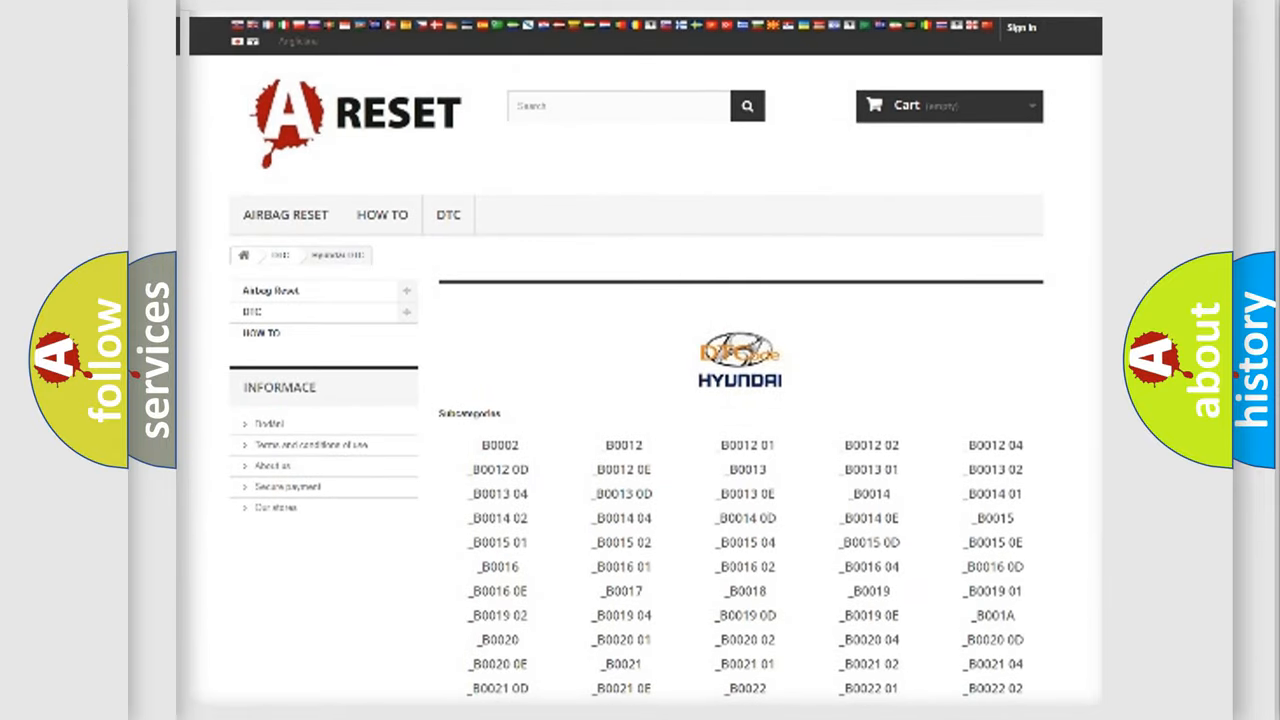